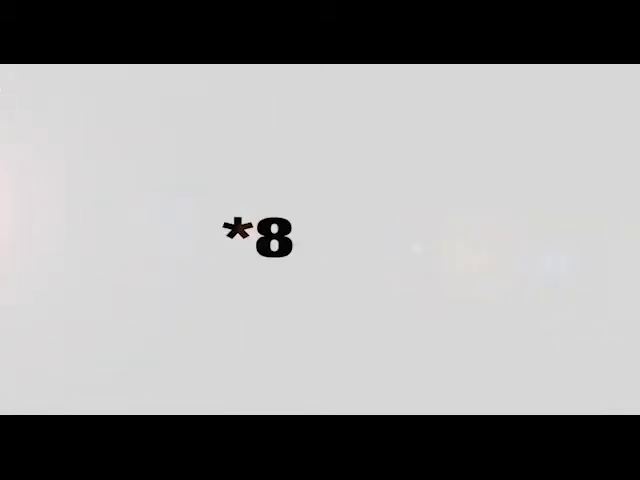
type("04#")
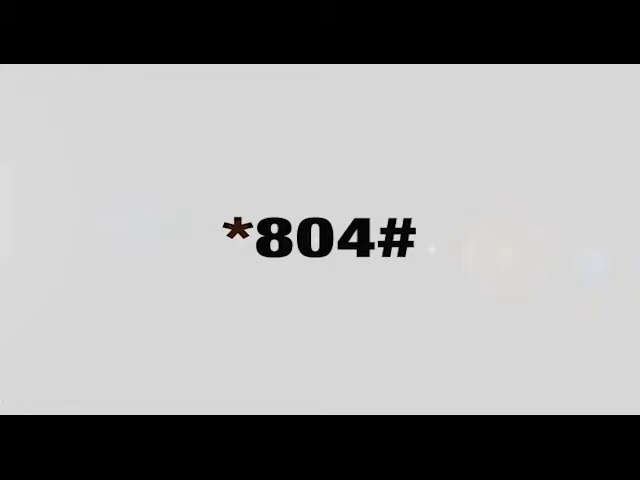